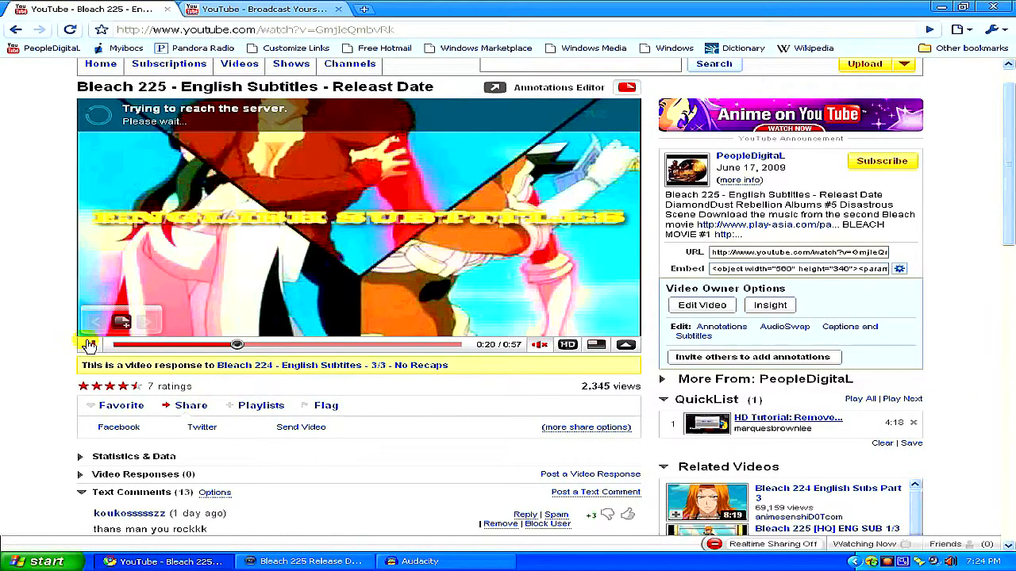
- Play the Bleach 225 video to 0:35, then switch to its Vegas project
click(90, 344)
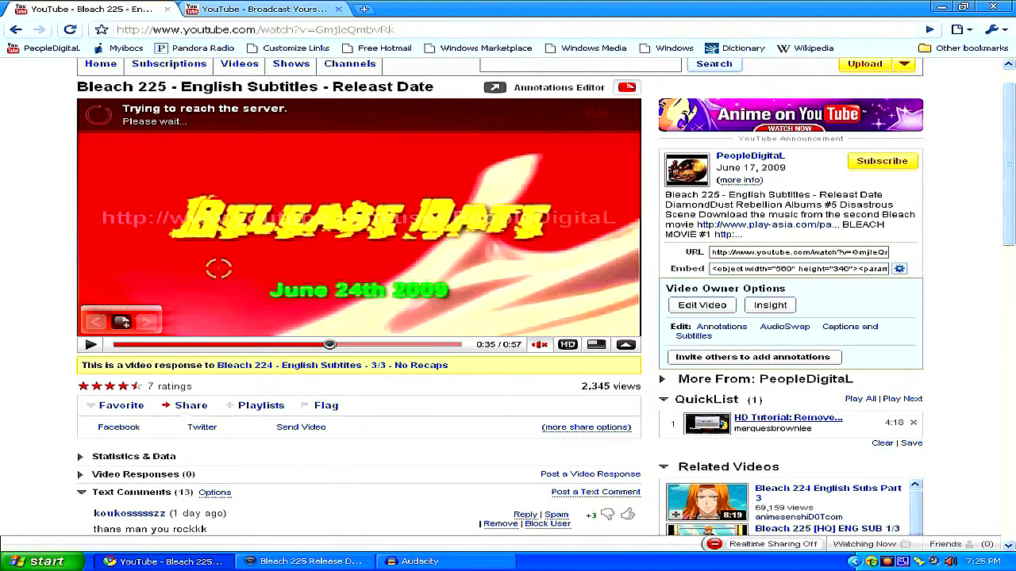
mouse_move(139, 269)
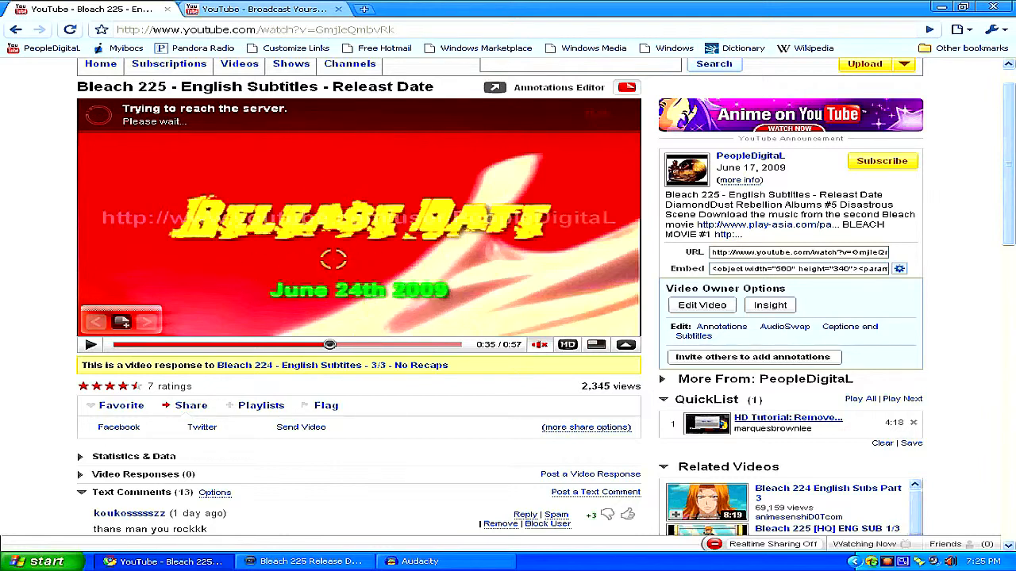
click(310, 561)
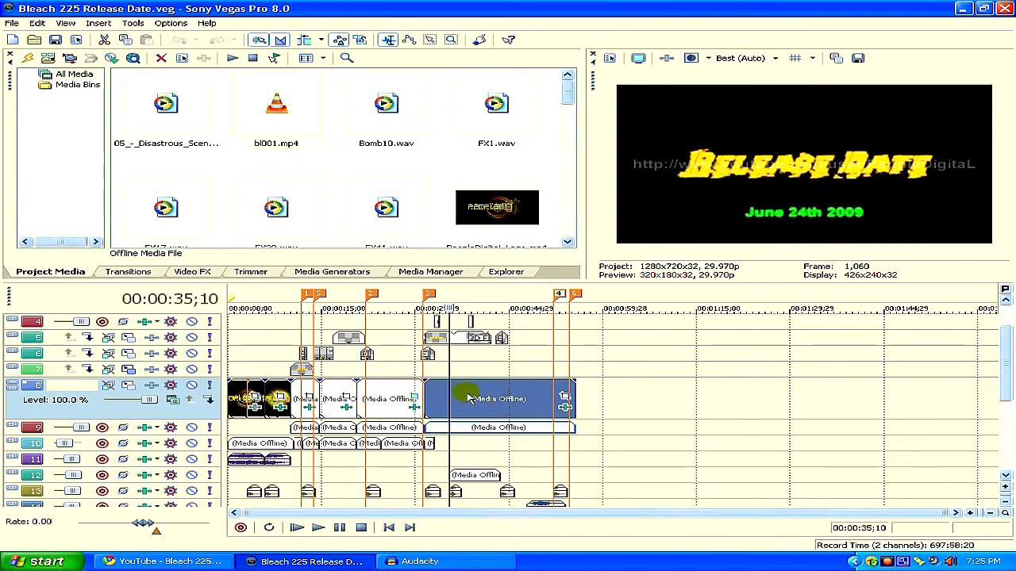
mouse_move(576, 378)
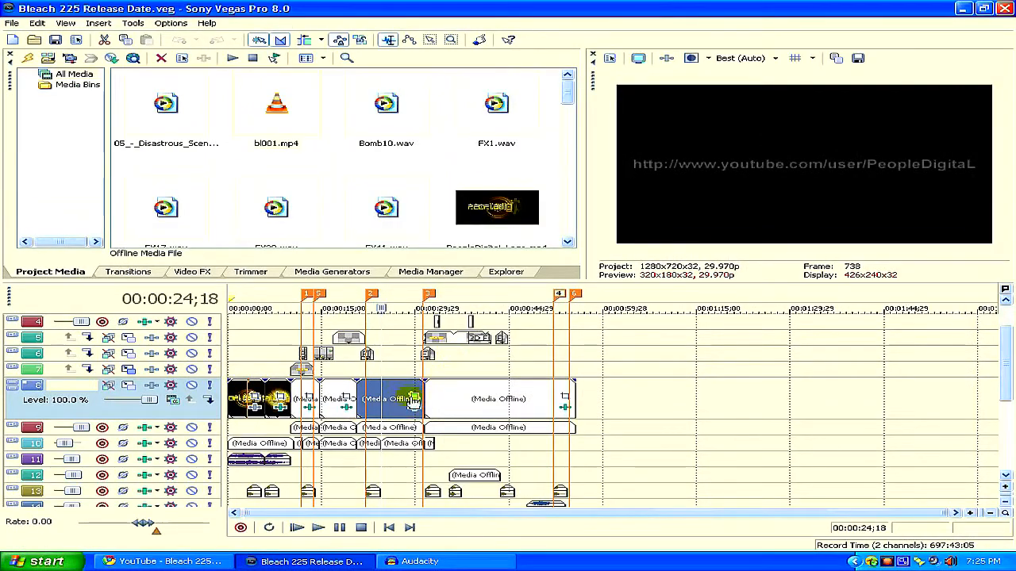
- Select the track 8 channel-address event at 00:00:24;18
click(413, 401)
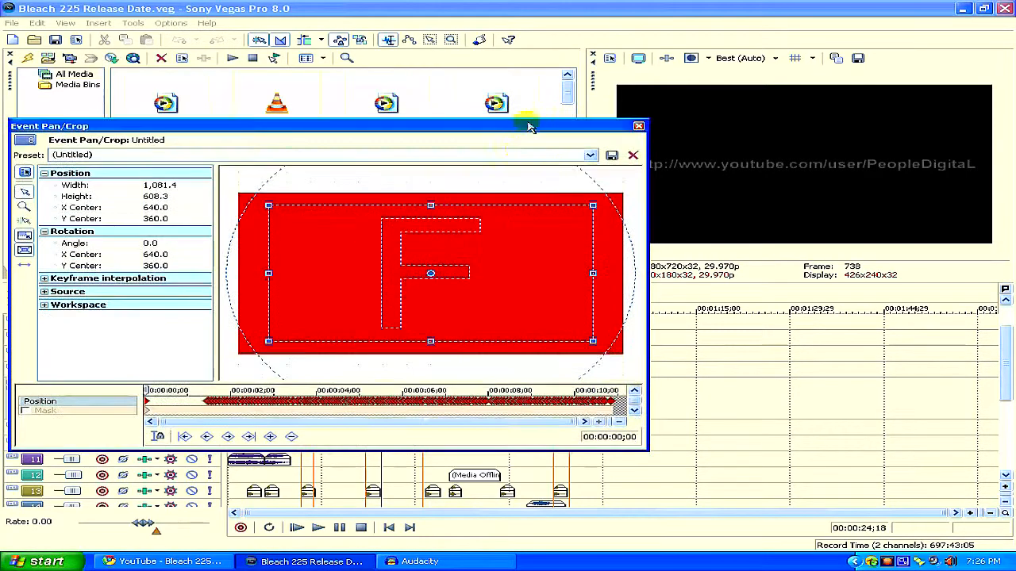
mouse_move(311, 252)
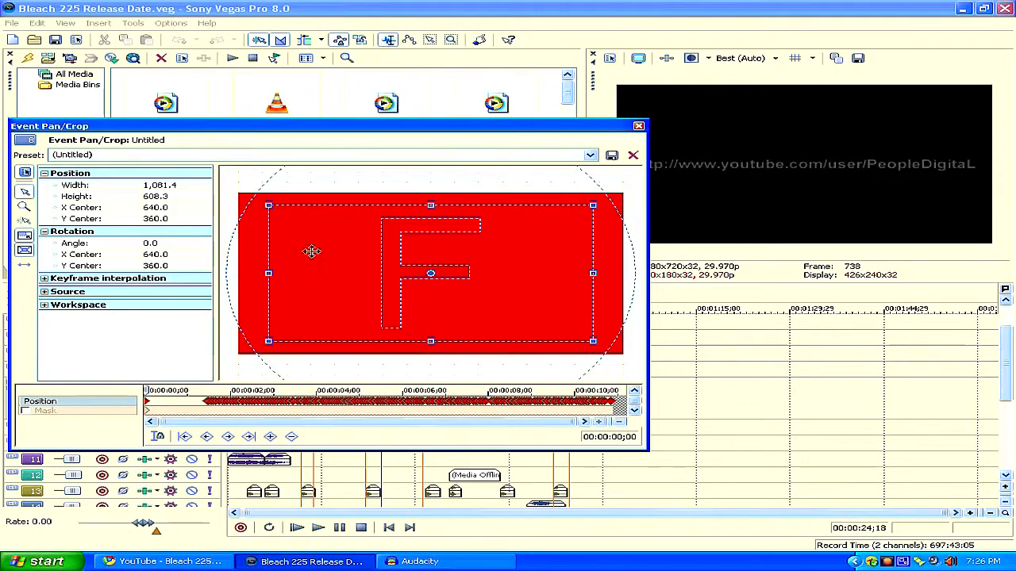
mouse_move(433, 195)
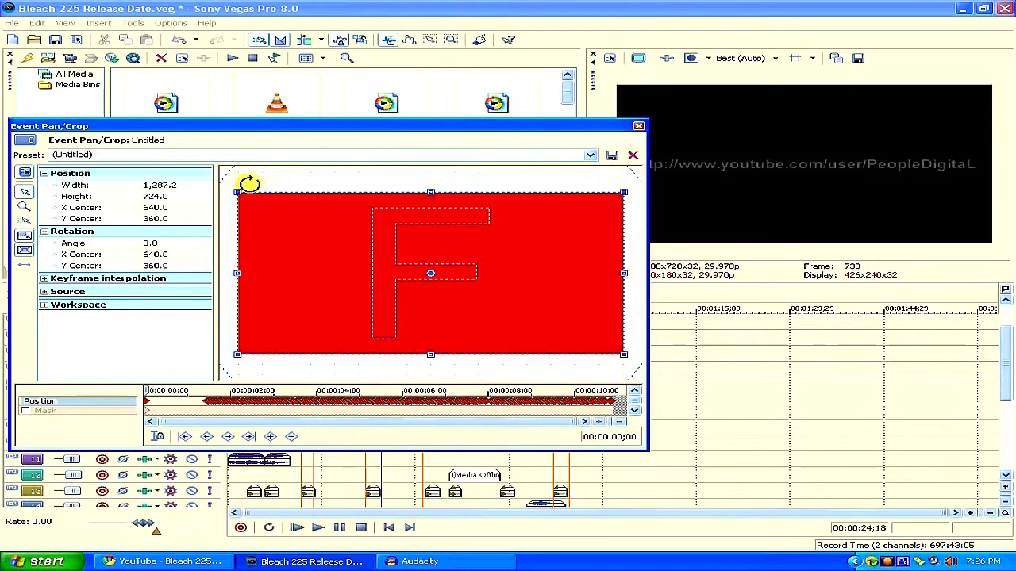
- Reset the event's Pan/Crop frame to the default full 1280×720 size
click(589, 155)
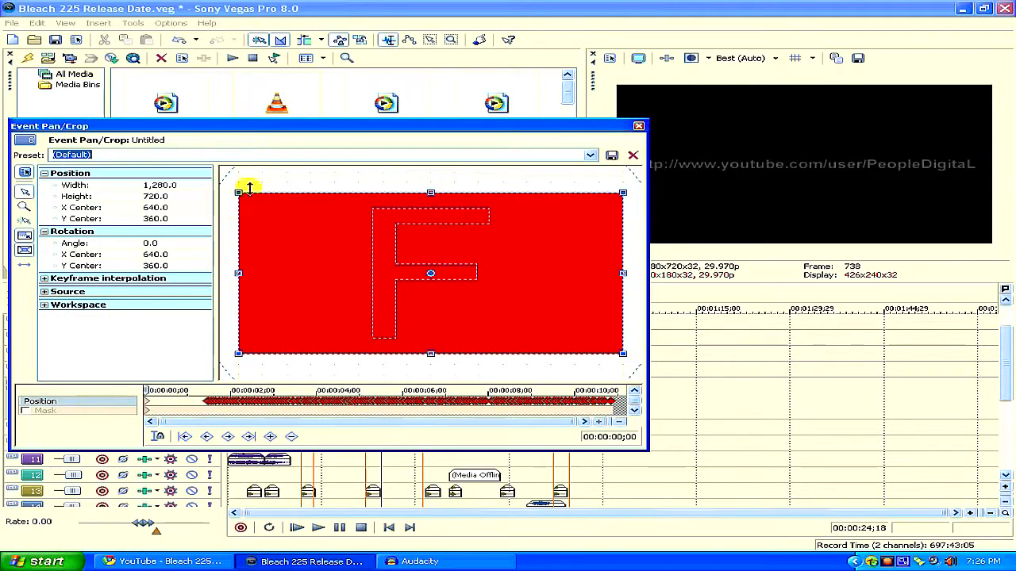
- Drag the crop frame's corners inward until it measures 911.6 × 512.8
drag(238, 193, 257, 200)
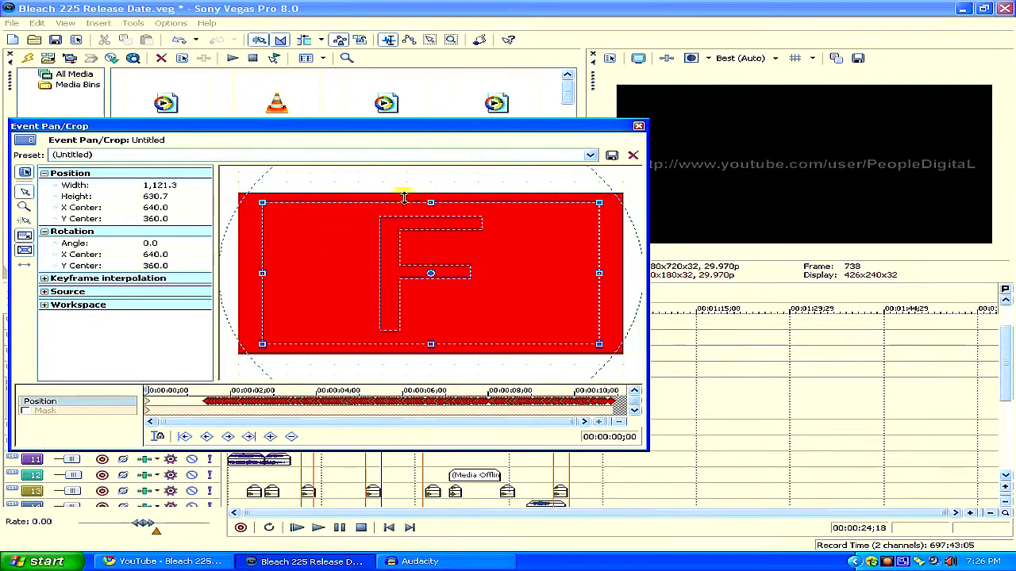
mouse_move(734, 150)
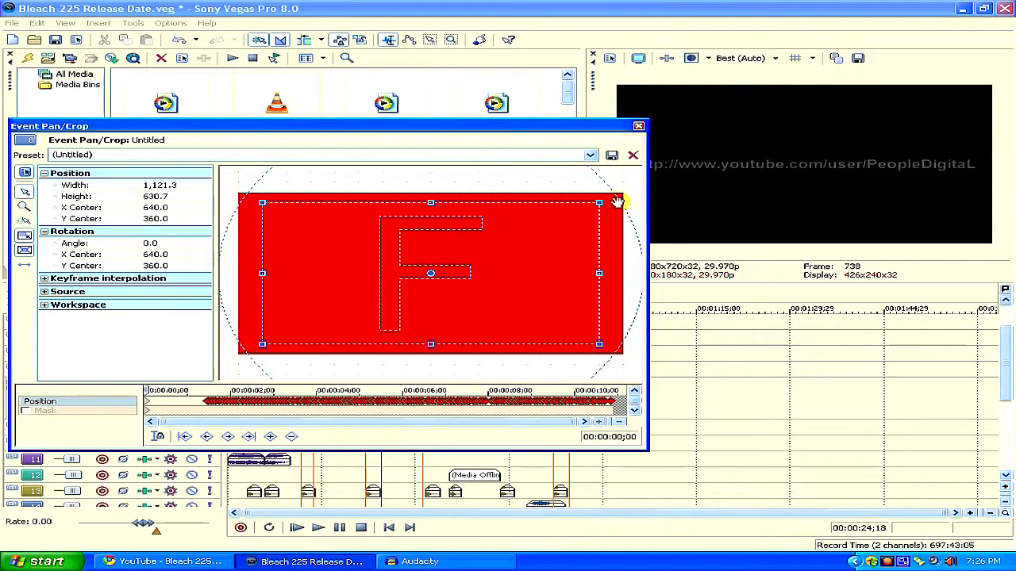
drag(619, 201, 600, 200)
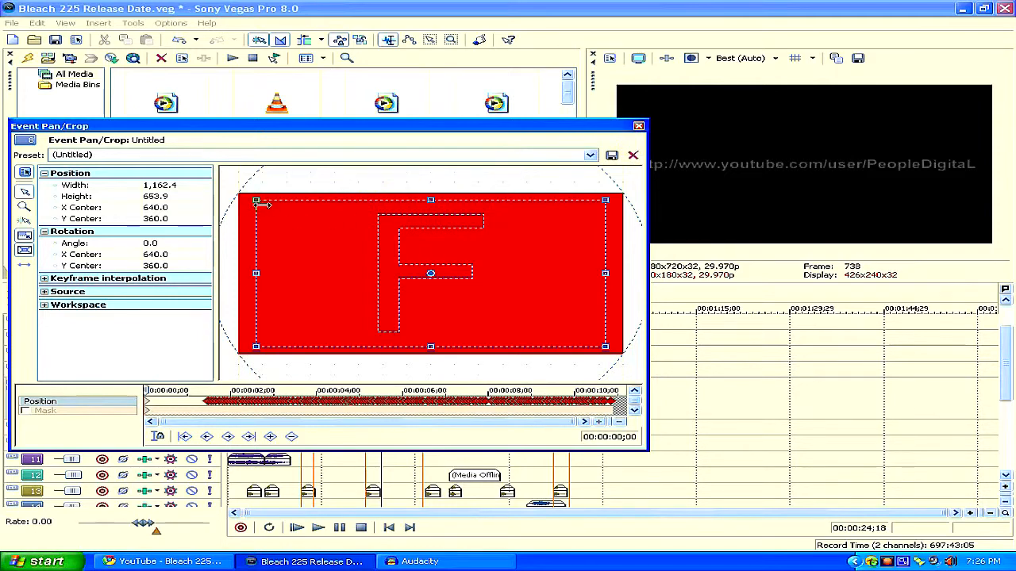
drag(255, 200, 294, 215)
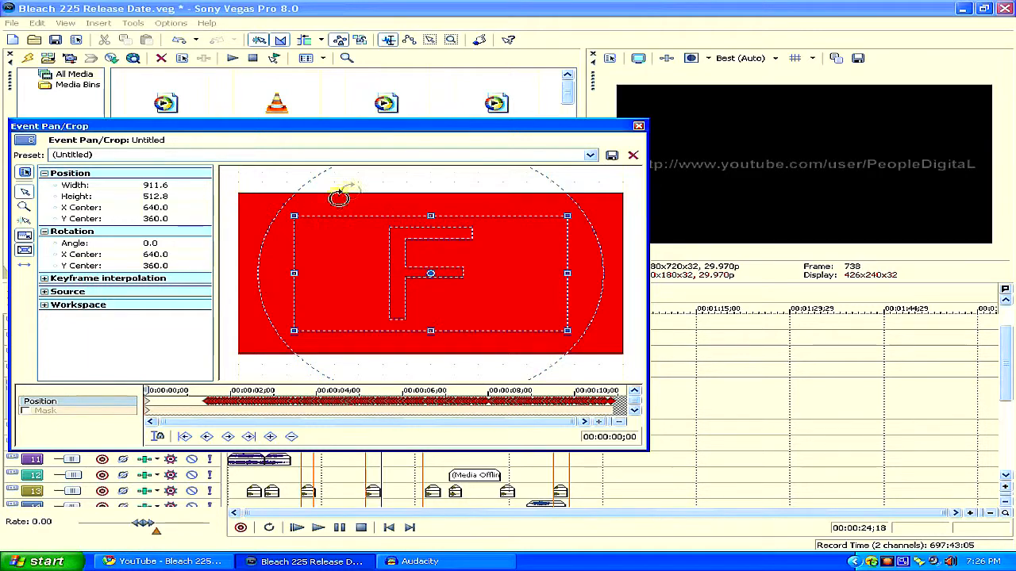
mouse_move(587, 199)
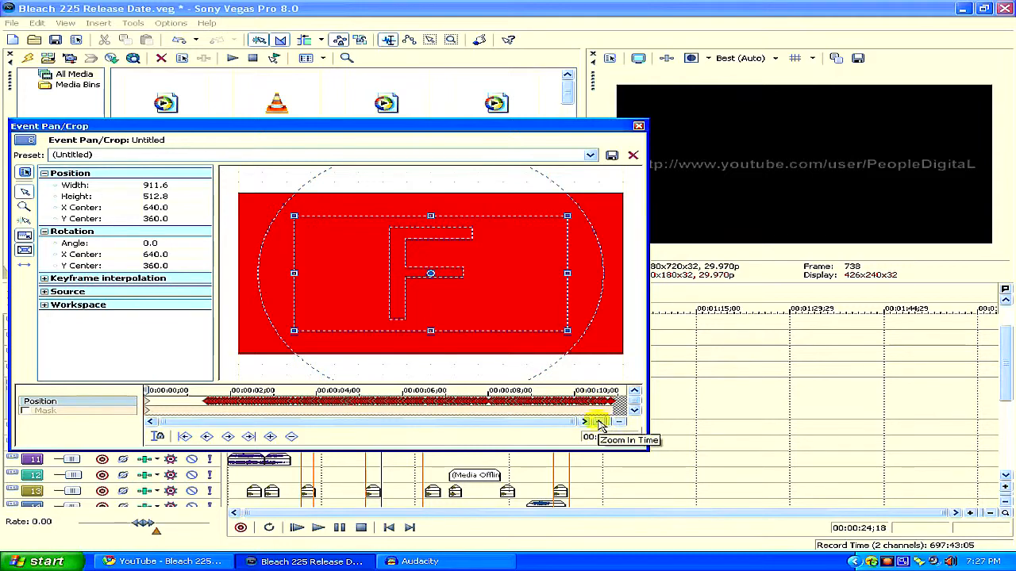
- Zoom into the keyframe timeline and bring up a keyframe's copy and interpolation options
click(585, 422)
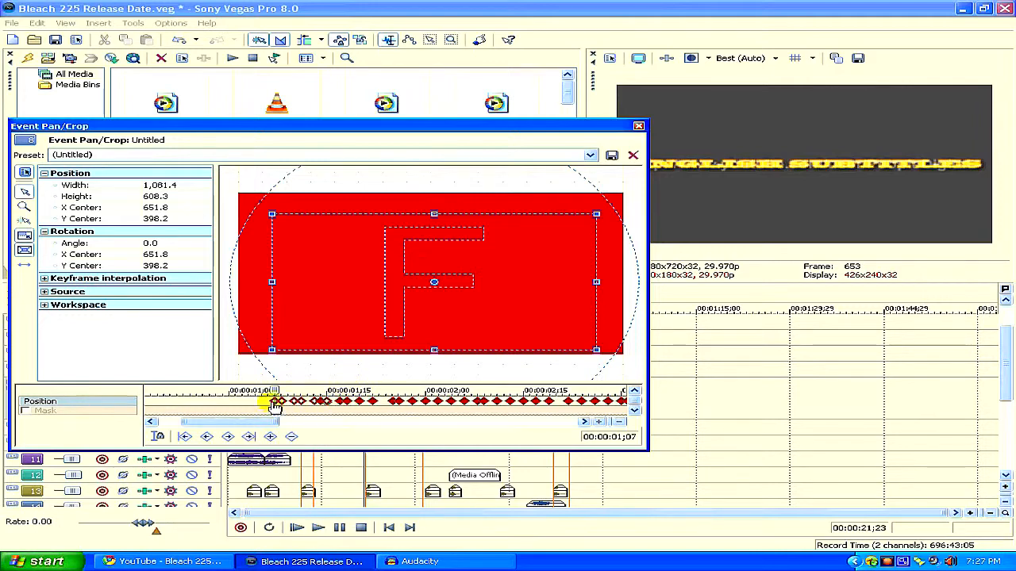
right_click(274, 401)
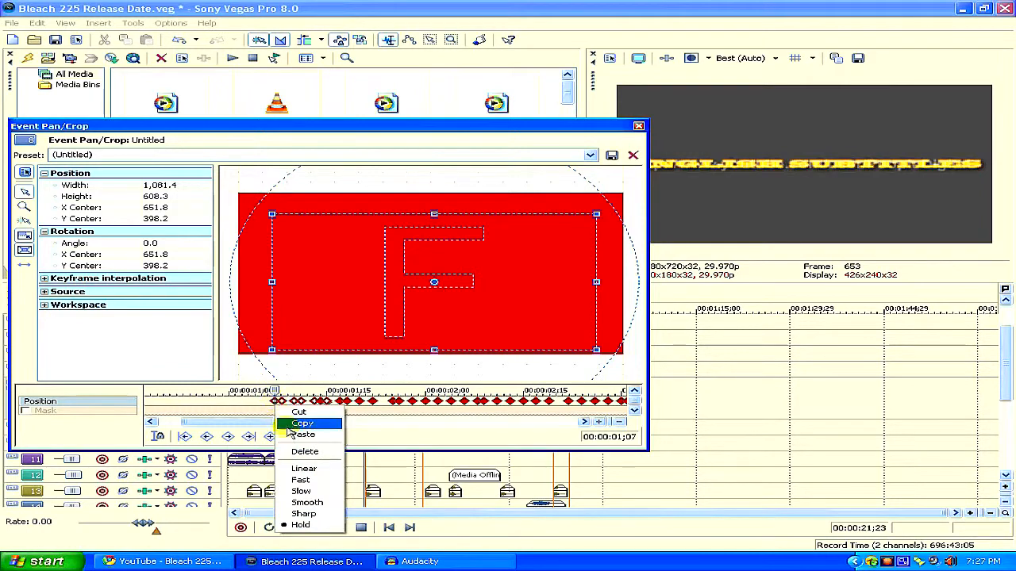
mouse_move(300, 525)
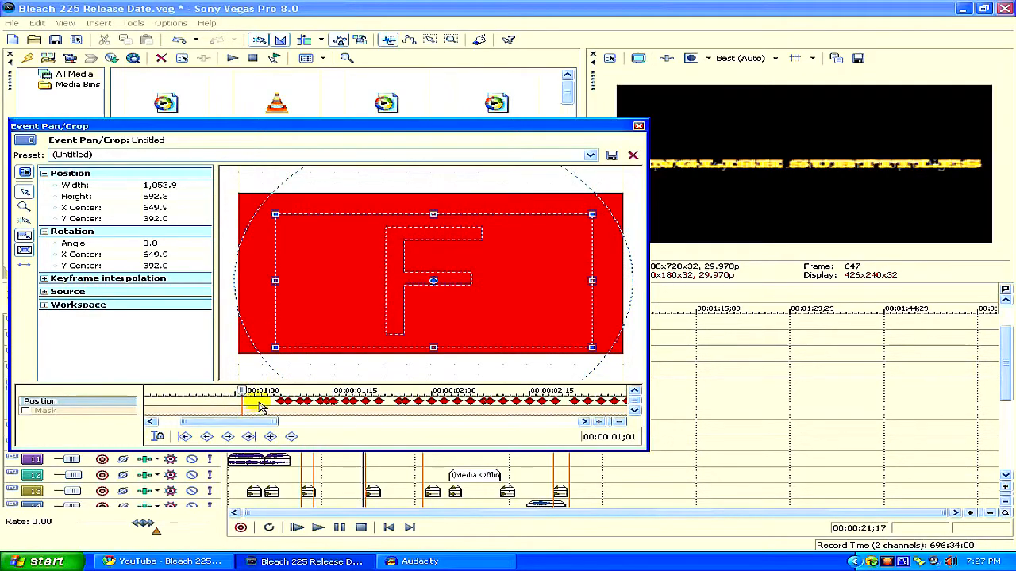
- Select the group of position keyframes and set them to Hold interpolation
drag(262, 405, 385, 402)
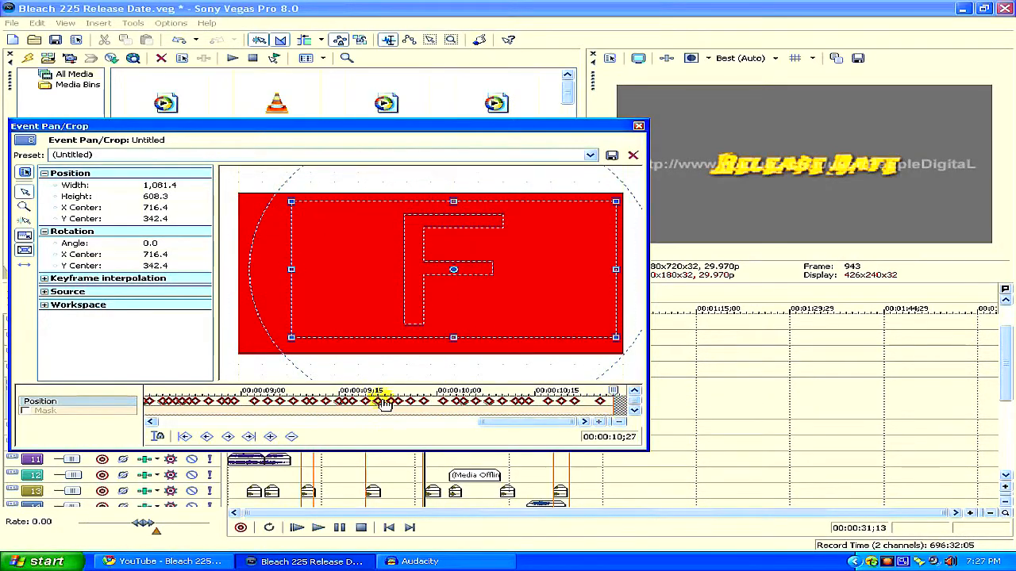
right_click(383, 401)
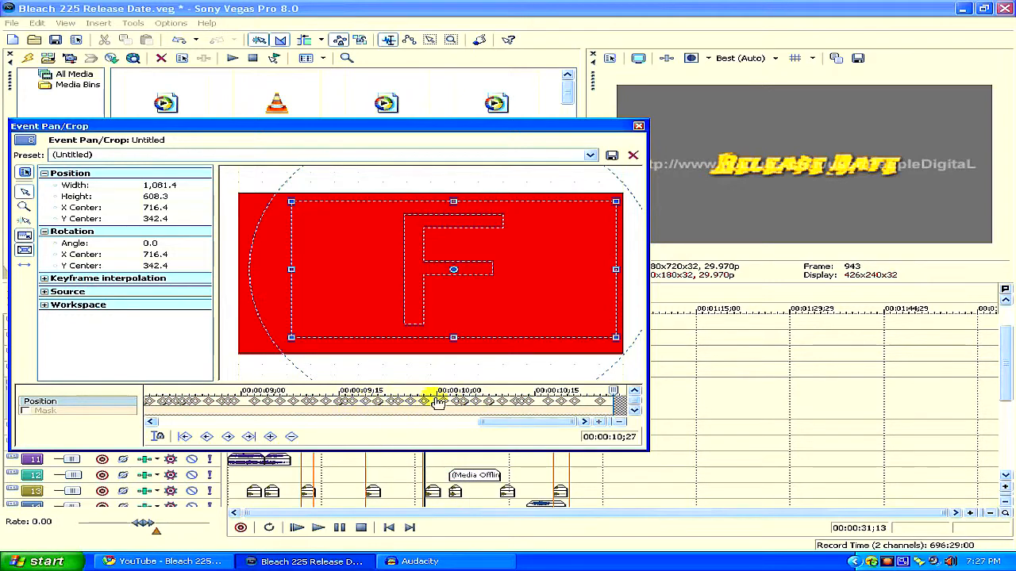
right_click(437, 401)
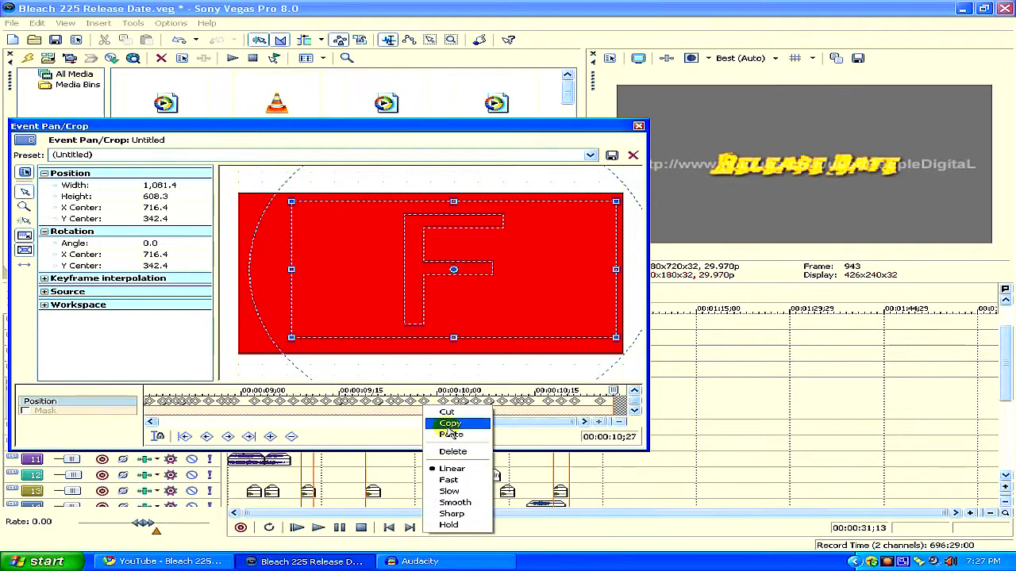
mouse_move(452, 525)
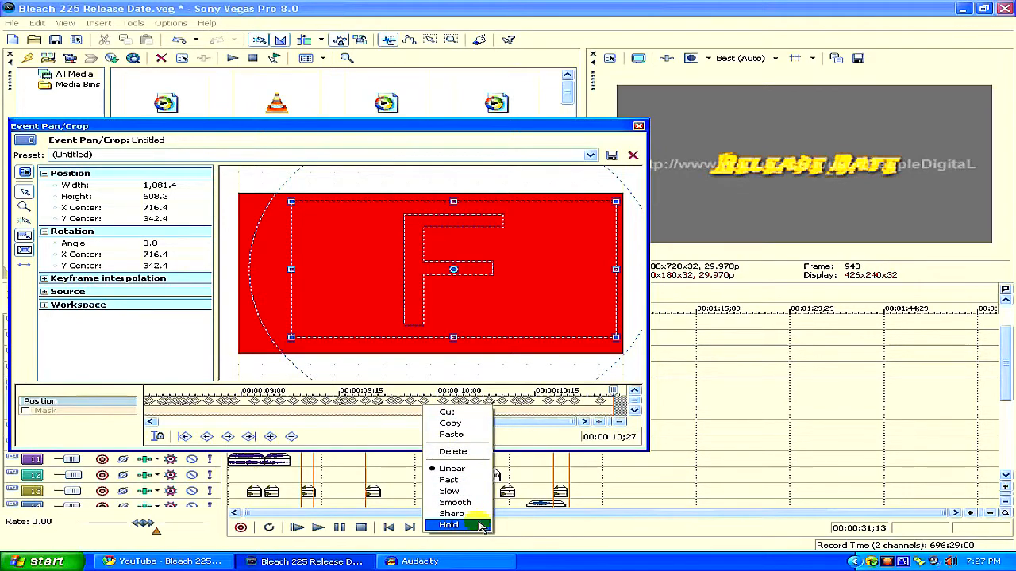
click(449, 524)
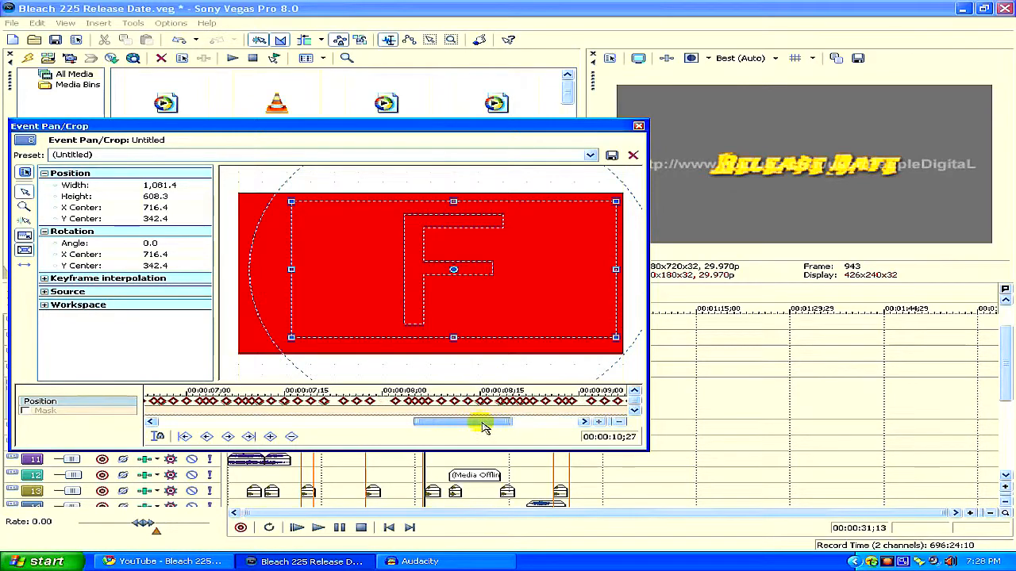
drag(460, 423, 294, 422)
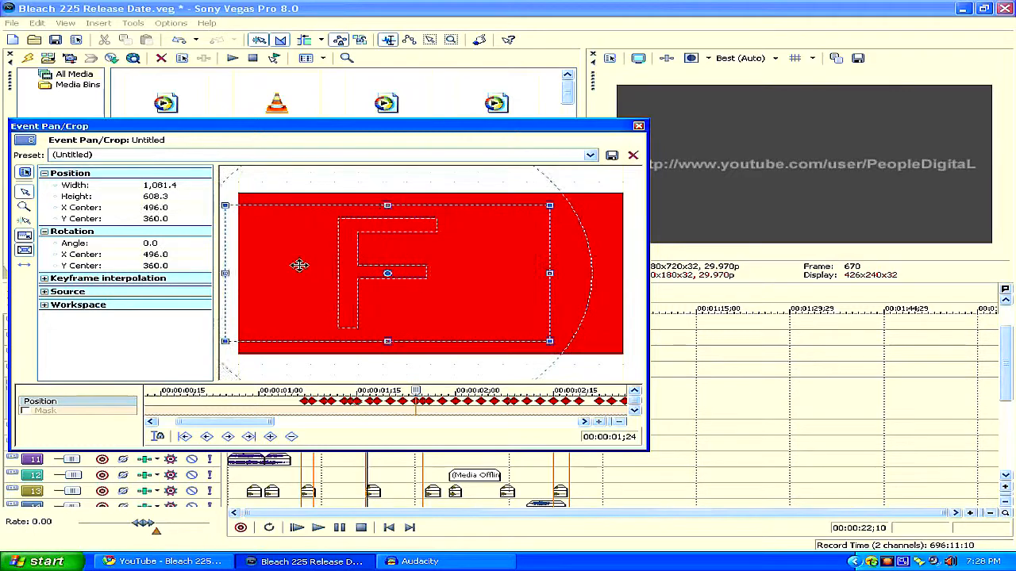
- Shift the frame right to X 610.6, then back to 593.0, and open a keyframe's interpolation menu
drag(299, 265, 315, 261)
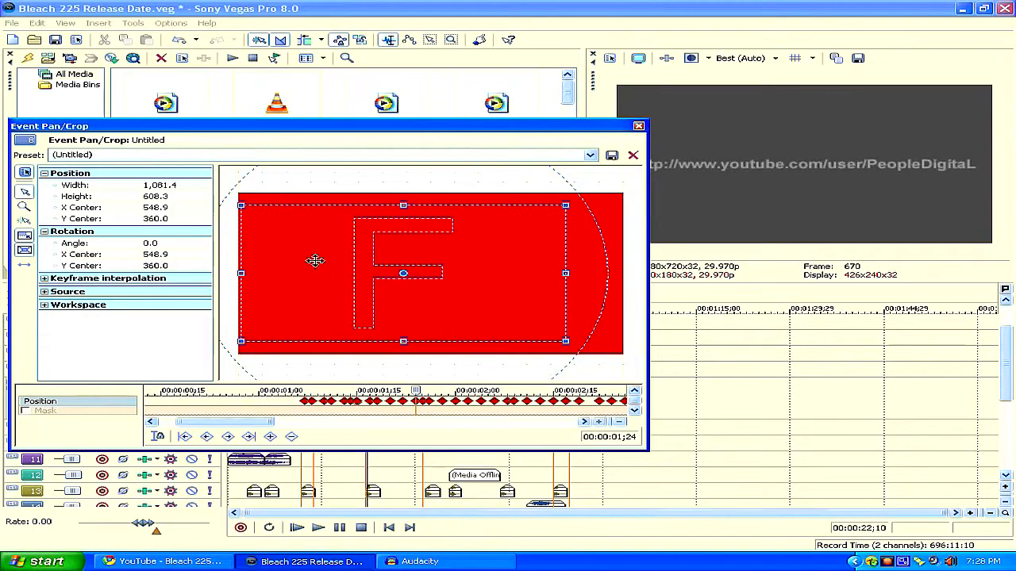
drag(315, 261, 406, 242)
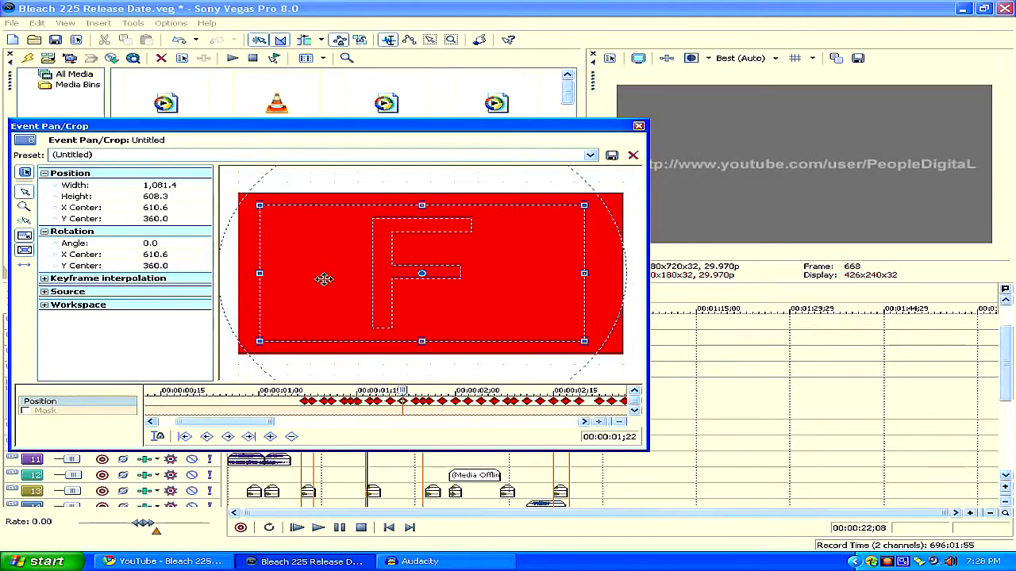
drag(324, 279, 312, 277)
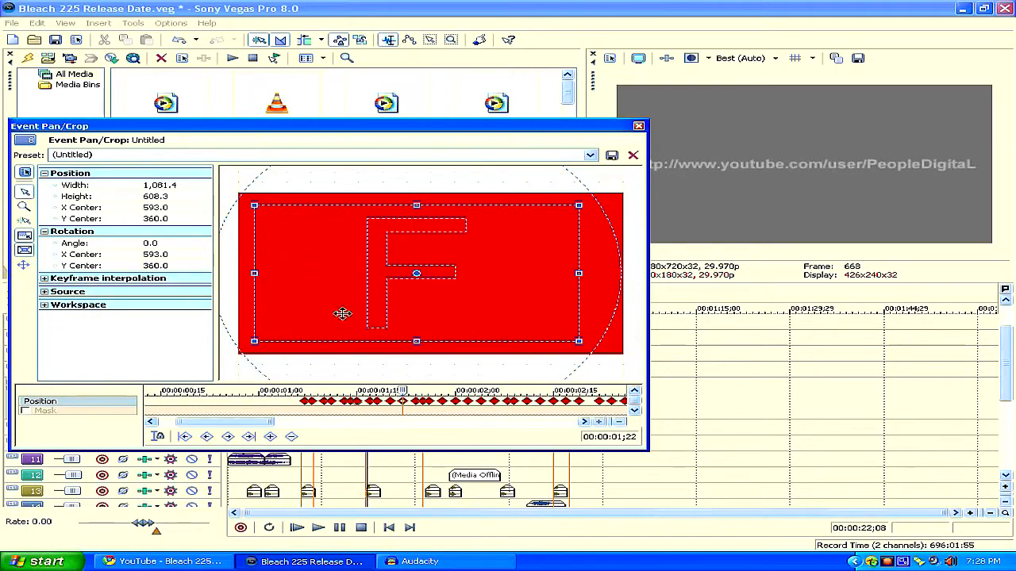
right_click(389, 401)
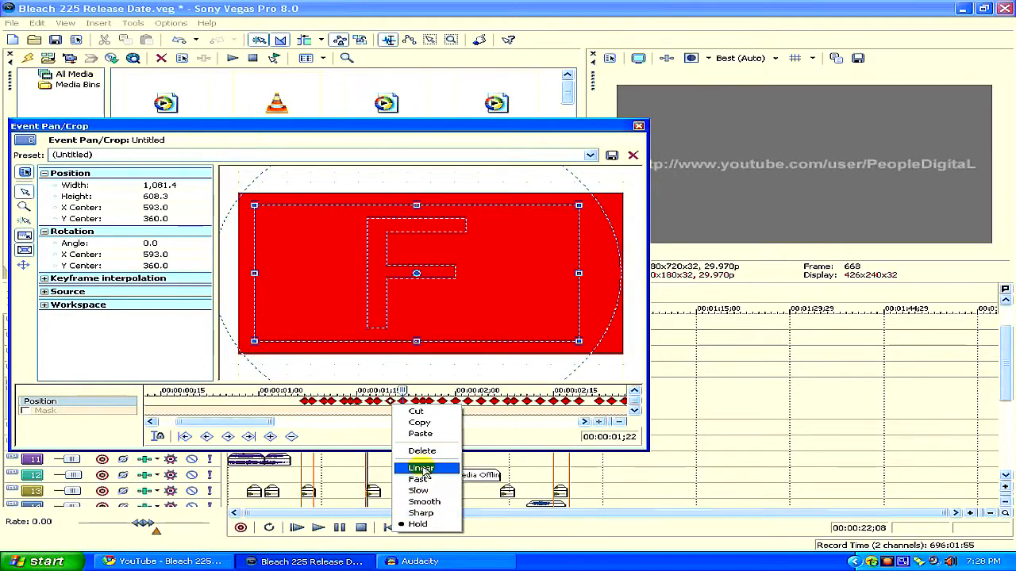
- Pick the keyframe interpolation with the frame at 607.7, 357.1, then view the YouTube upload at 0:32
click(421, 467)
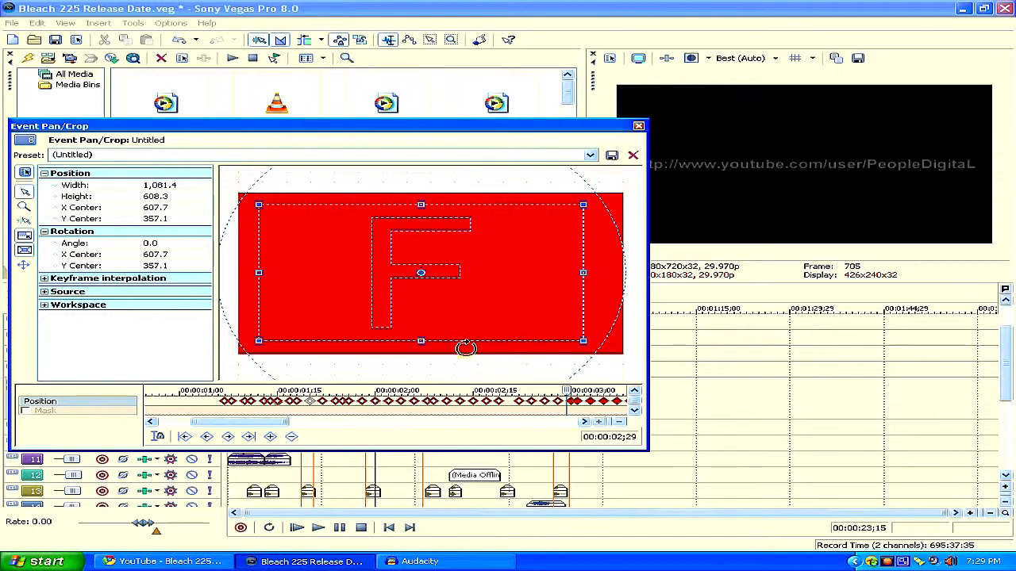
mouse_move(540, 231)
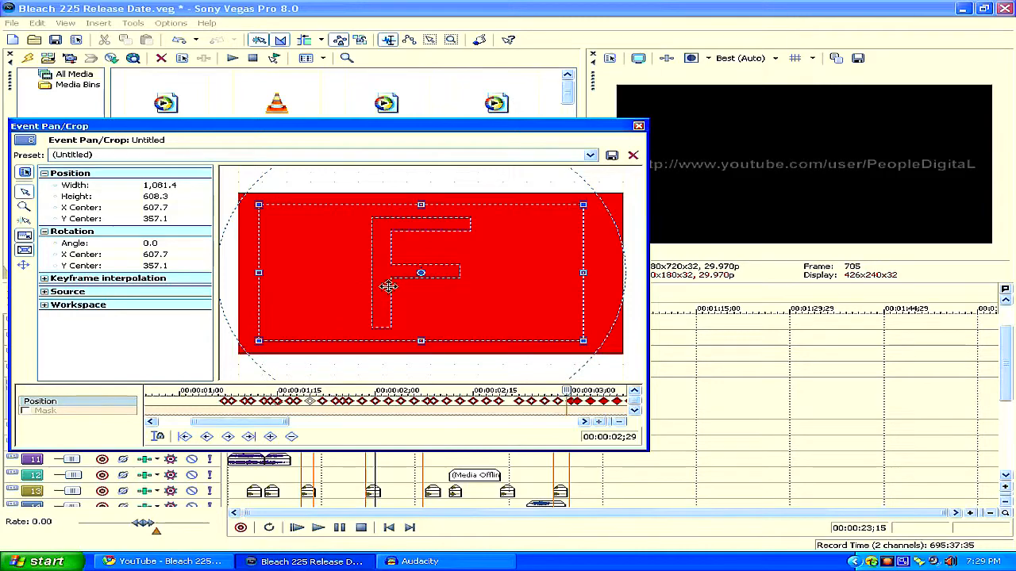
click(638, 125)
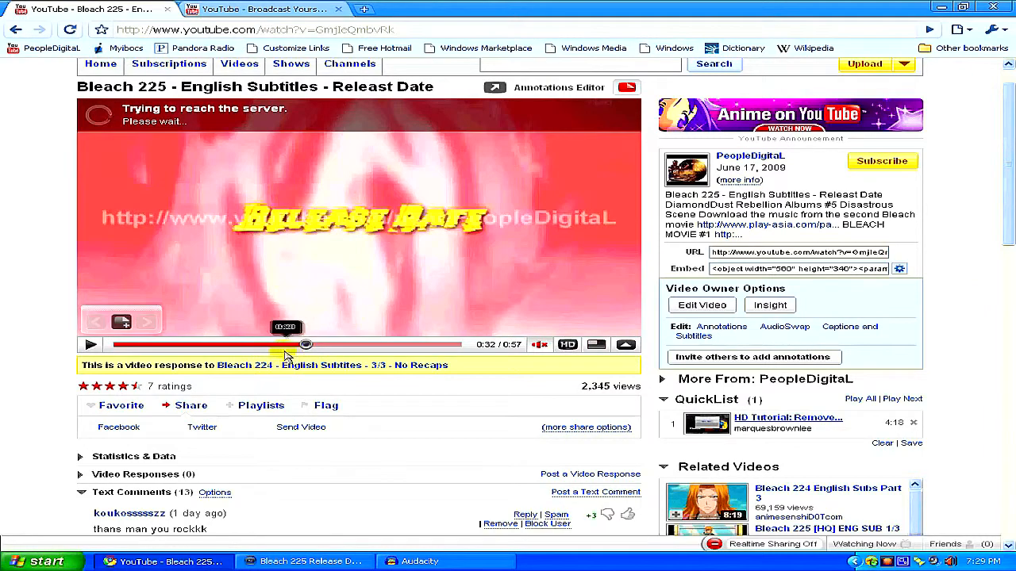
- Rewind the YouTube video to 0:24 on the shaking channel-address clip
drag(305, 344, 259, 344)
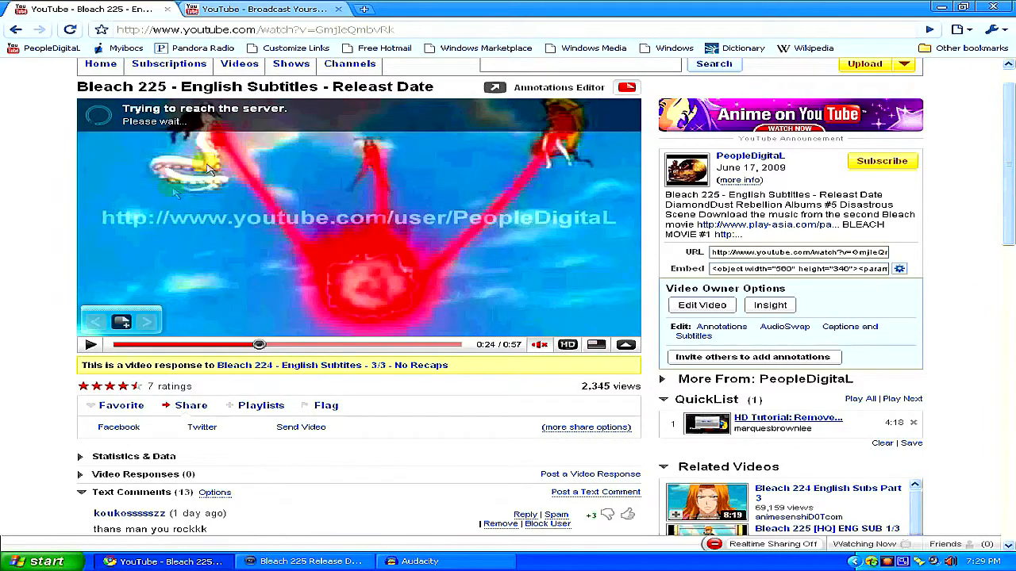
mouse_move(432, 143)
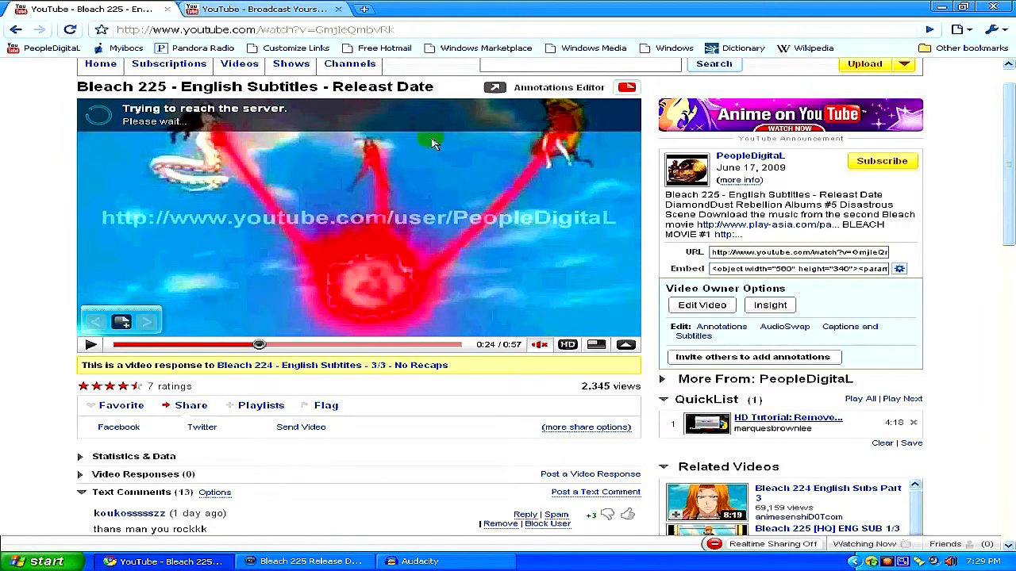
mouse_move(111, 246)
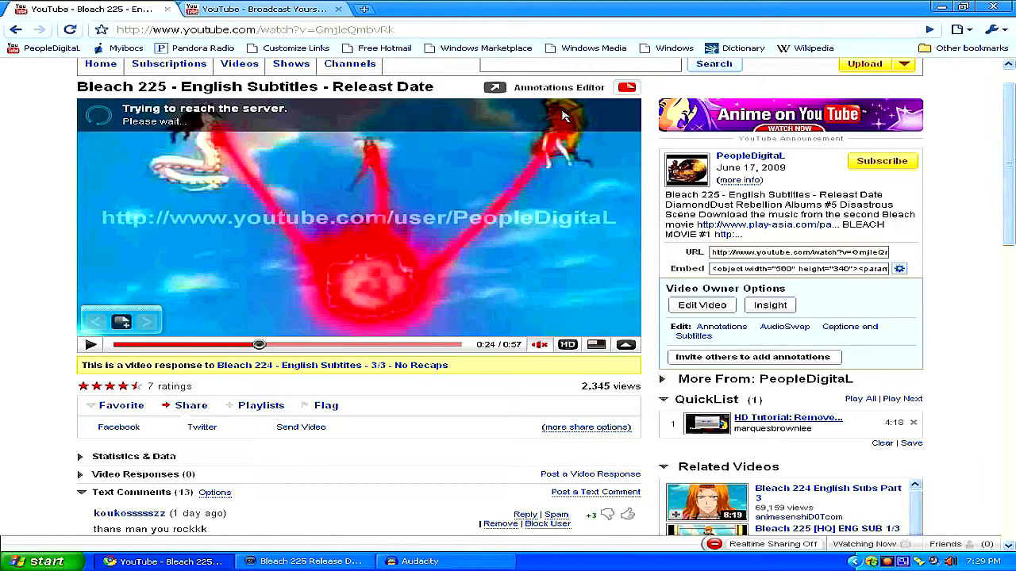
mouse_move(365, 333)
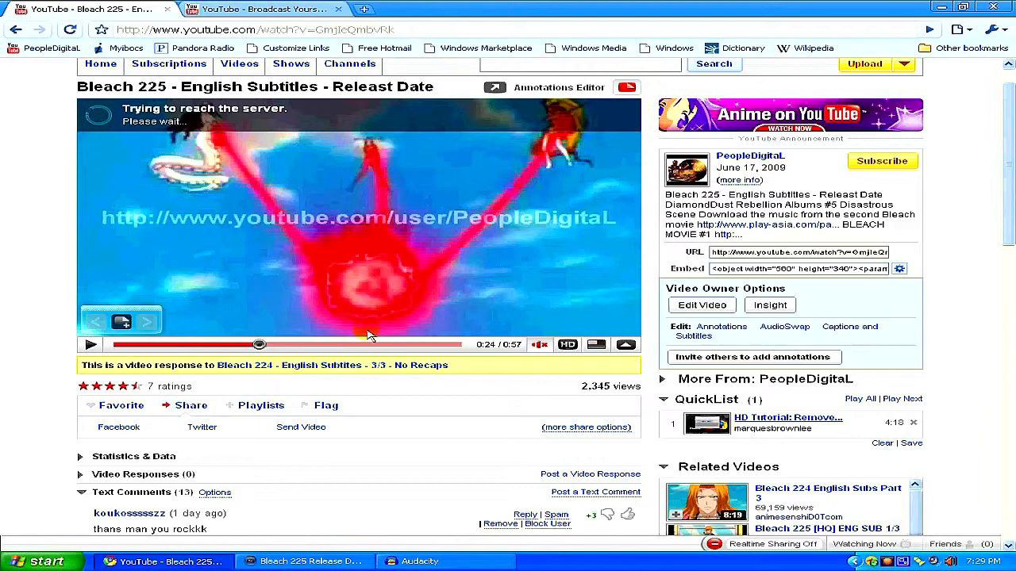